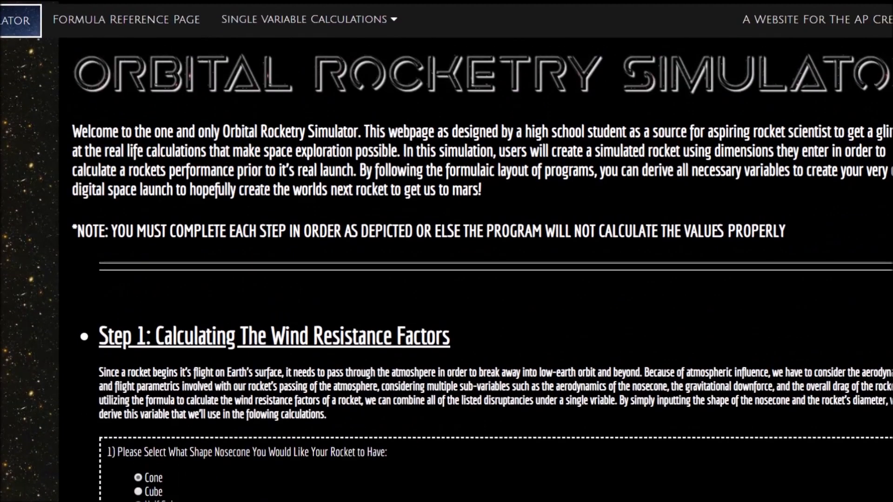
Scroll the home page, go to the escape velocity calculator, and enter 24622
{"action": "scroll", "scroll_direction": "down", "scroll_amount": 3}
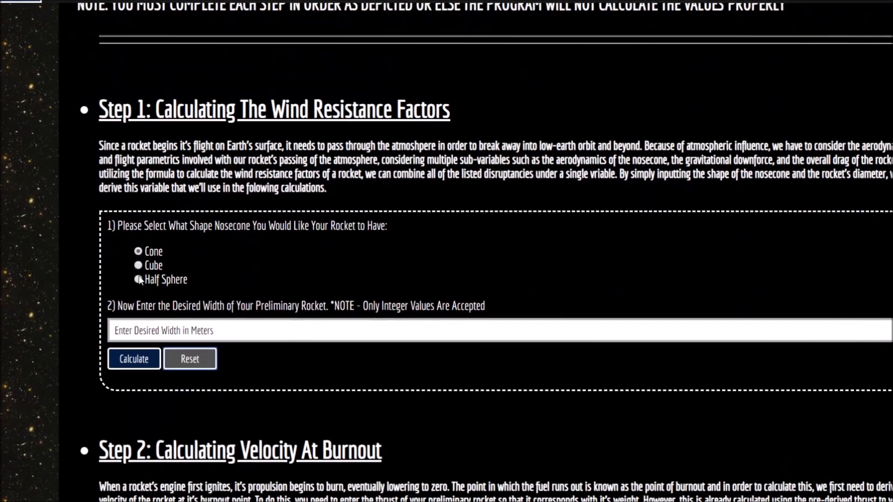
{"action": "scroll", "scroll_direction": "down", "scroll_amount": 3}
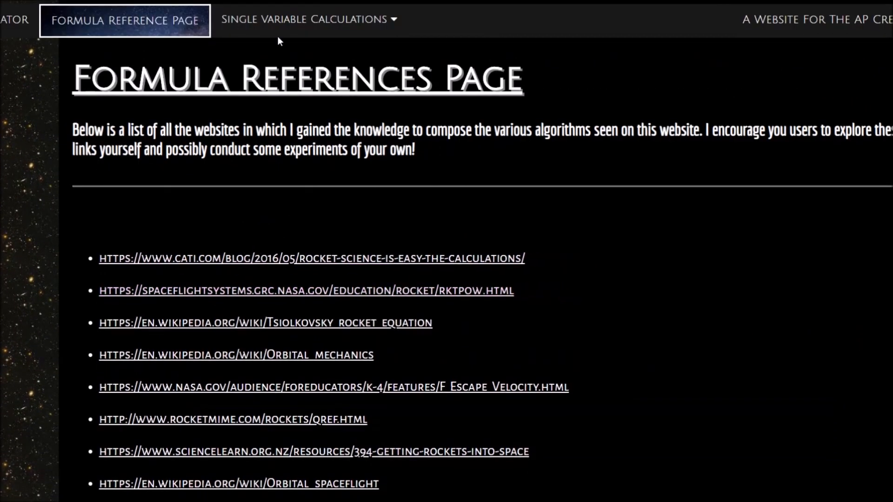
{"action": "left_click", "coordinate": [303, 18]}
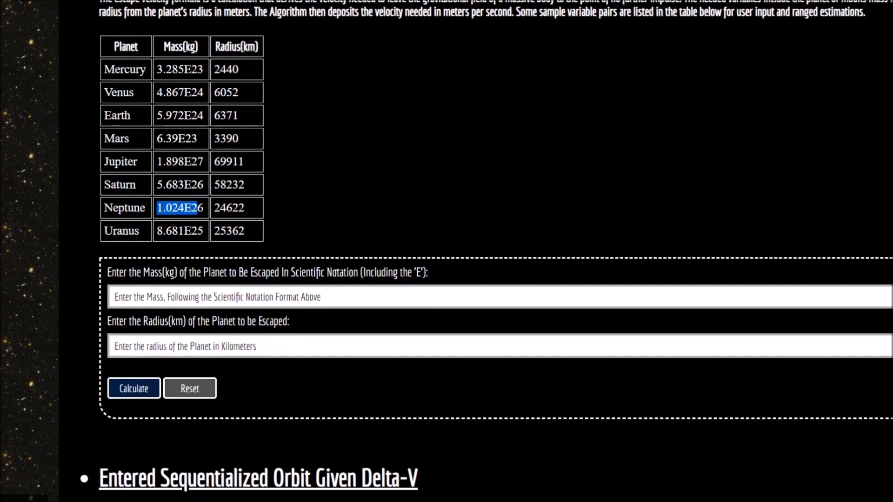
{"action": "type", "text": "24622"}
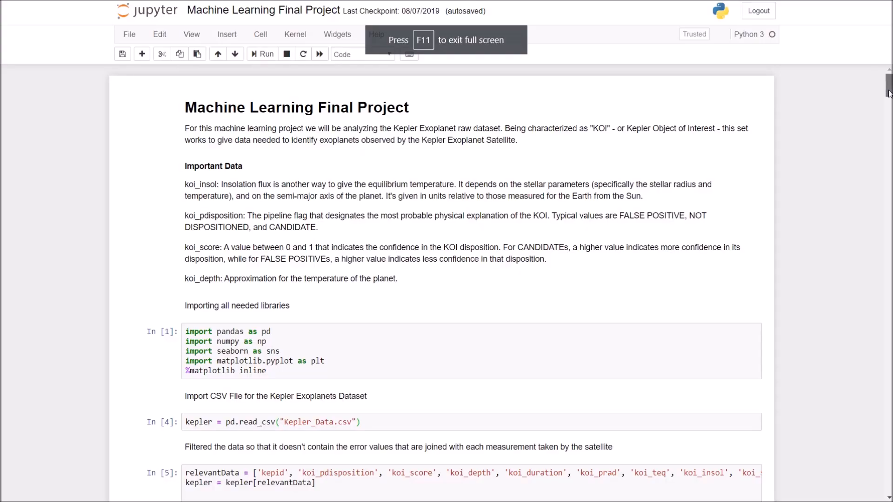
{"action": "scroll", "scroll_direction": "down", "scroll_amount": 3}
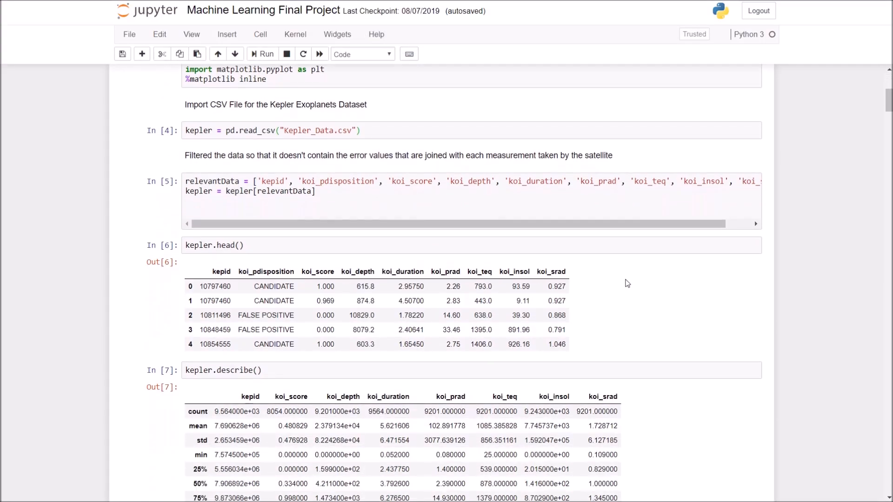
{"action": "scroll", "scroll_direction": "down", "scroll_amount": 3}
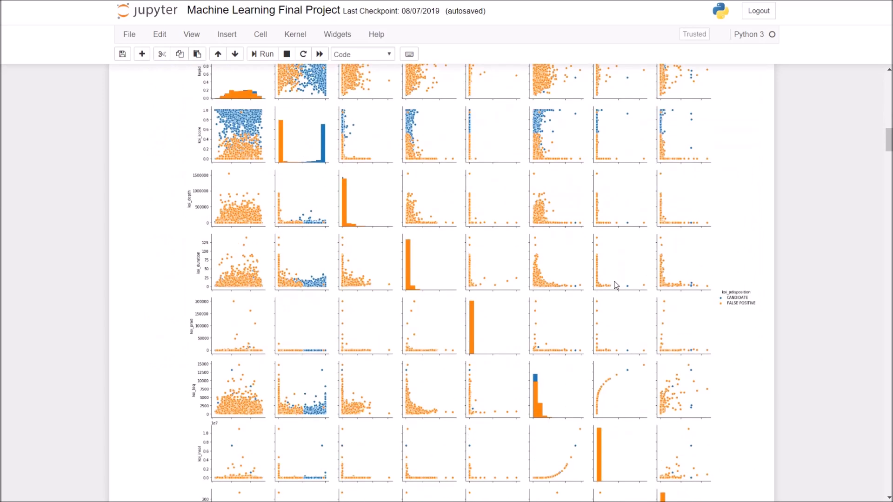
{"action": "scroll", "scroll_direction": "down", "scroll_amount": 3}
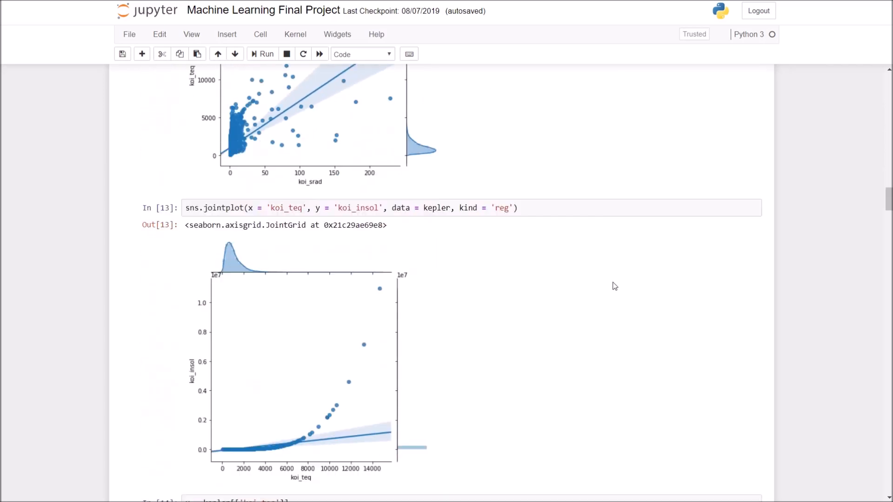
{"action": "scroll", "scroll_direction": "down", "scroll_amount": 3}
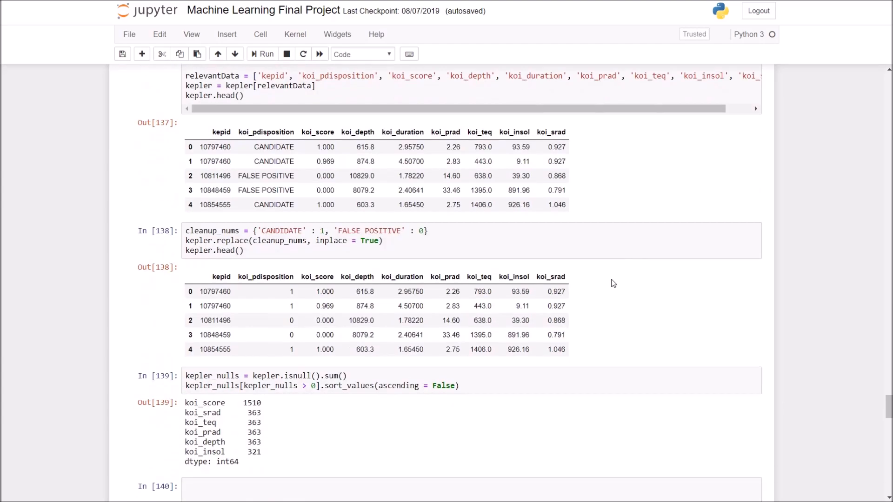
{"action": "scroll", "scroll_direction": "down", "scroll_amount": 3}
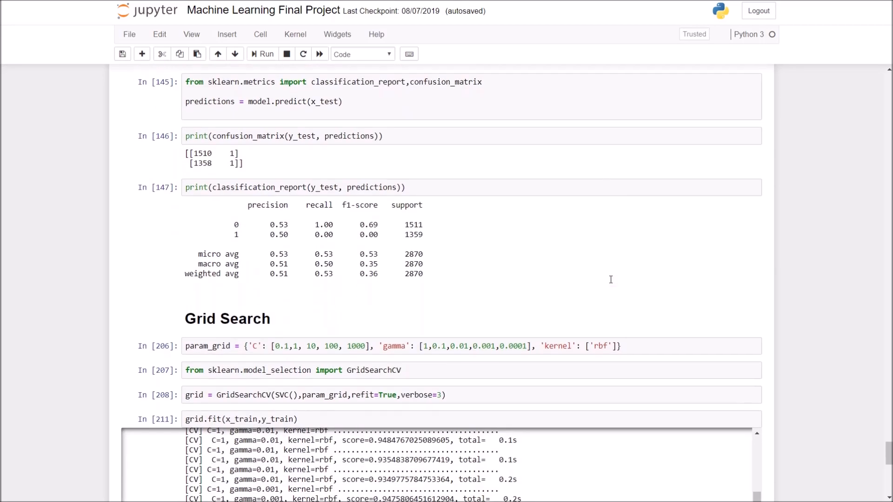
{"action": "scroll", "scroll_direction": "down", "scroll_amount": 3}
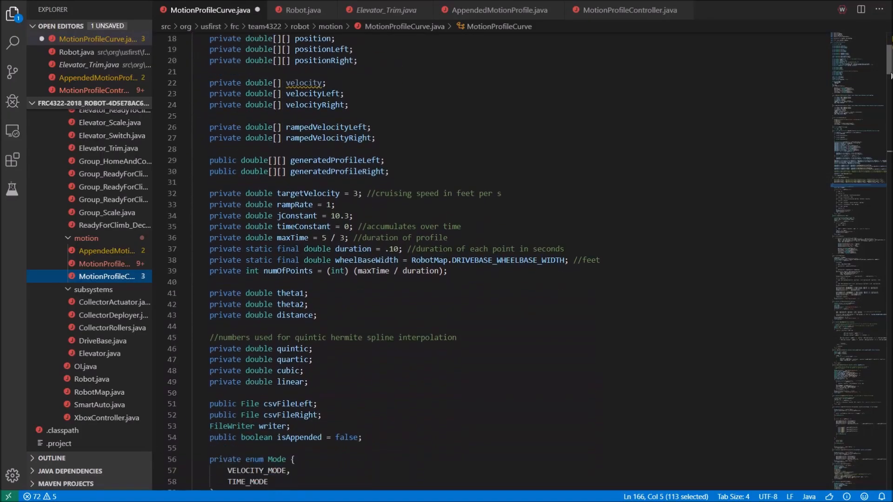
{"action": "scroll", "scroll_direction": "down", "scroll_amount": 3}
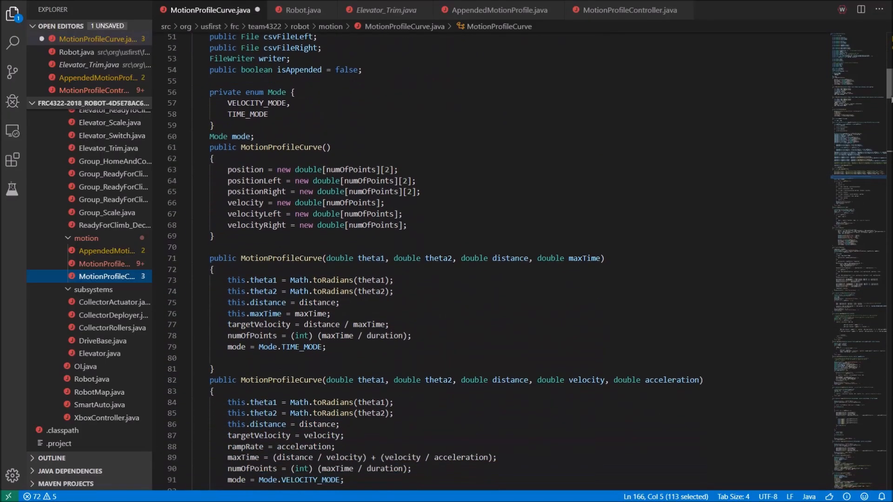
{"action": "scroll", "scroll_direction": "down", "scroll_amount": 3}
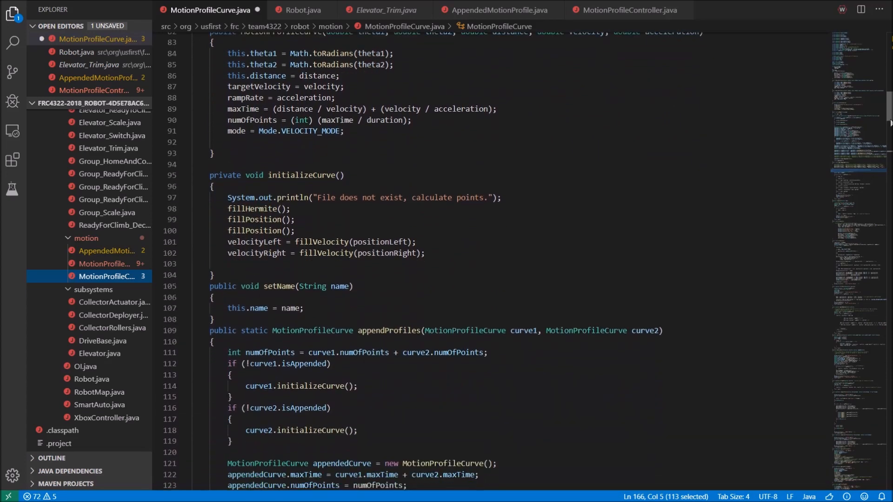
{"action": "scroll", "scroll_direction": "down", "scroll_amount": 3}
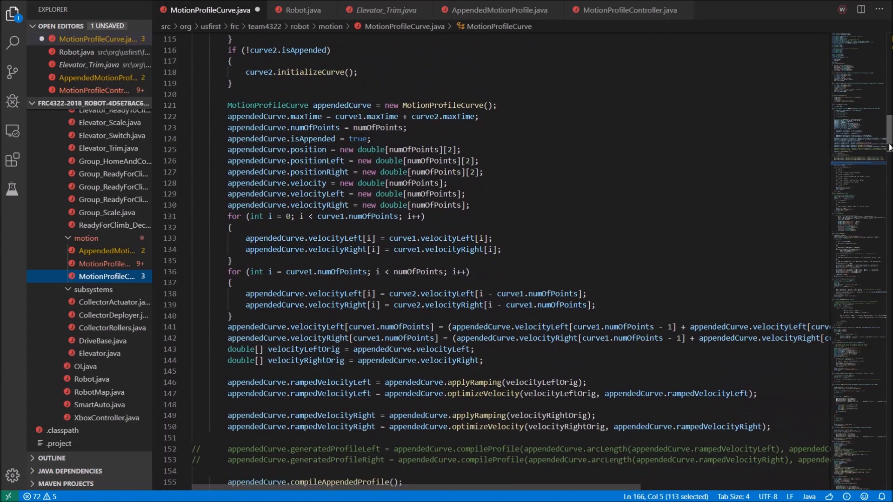
{"action": "scroll", "scroll_direction": "down", "scroll_amount": 3}
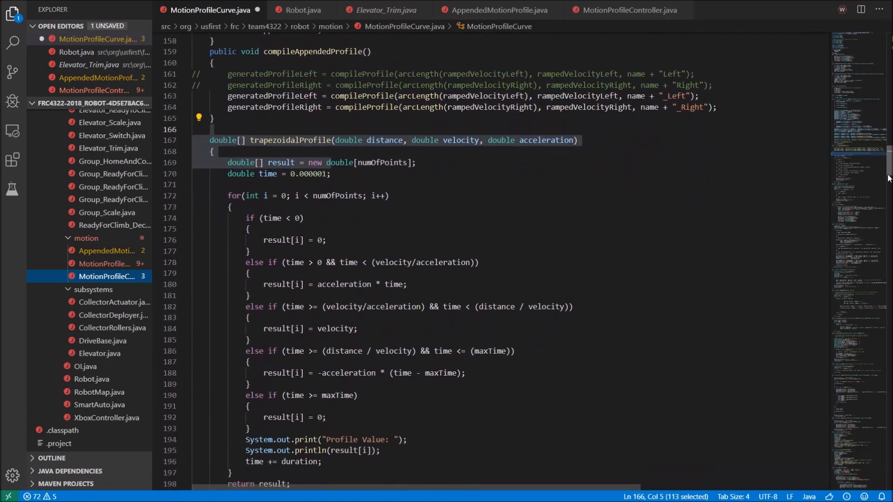
{"action": "scroll", "scroll_direction": "down", "scroll_amount": 3}
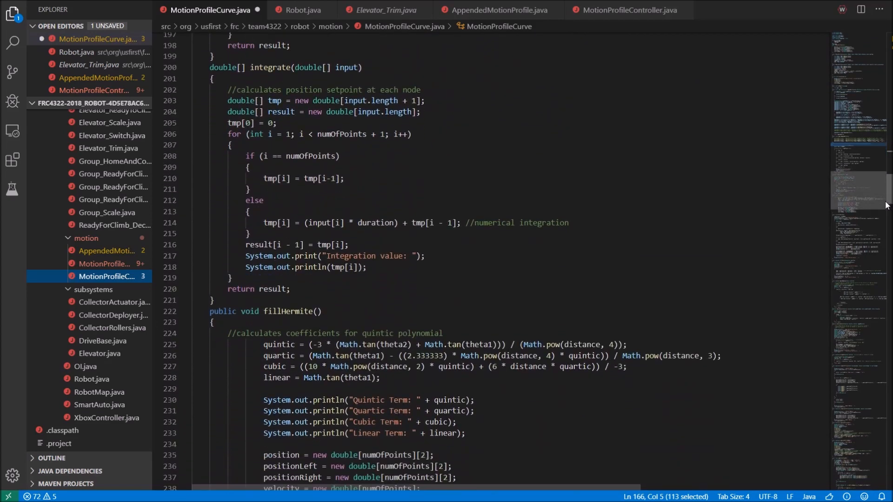
{"action": "scroll", "scroll_direction": "down", "scroll_amount": 3}
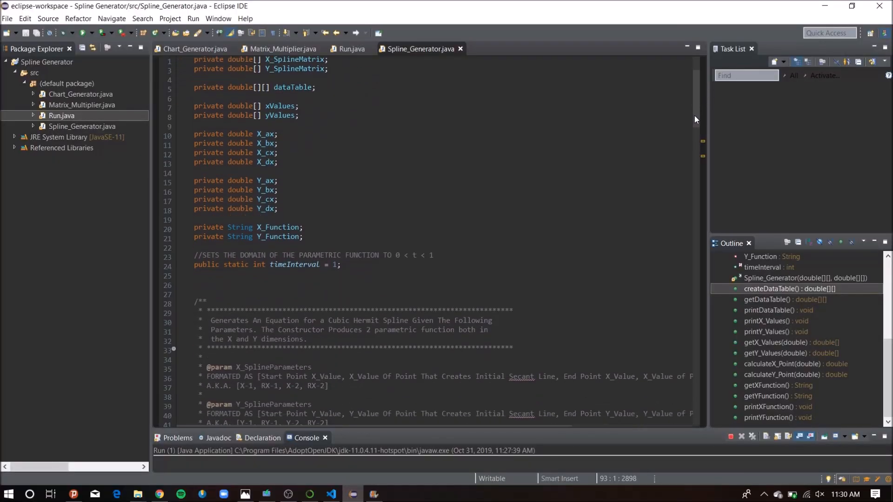
Scroll through Spline_Generator.java's Hermite point calculation code
{"action": "scroll", "scroll_direction": "down", "scroll_amount": 3}
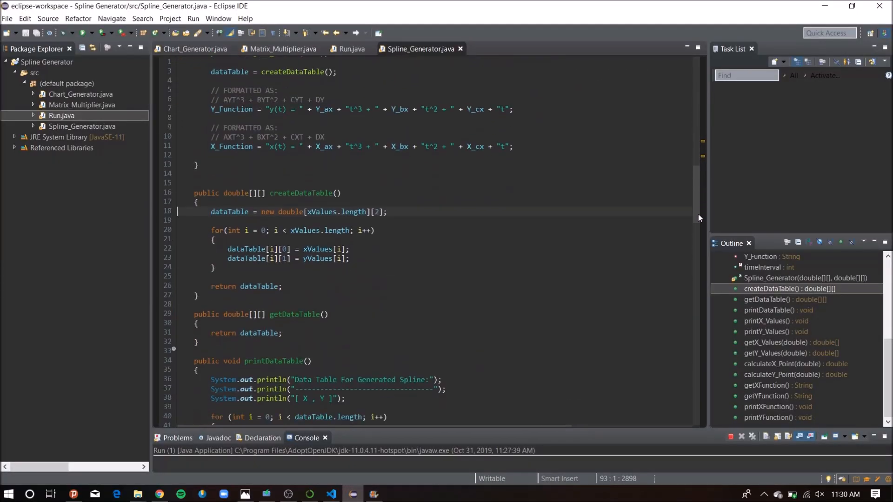
{"action": "scroll", "scroll_direction": "down", "scroll_amount": 3}
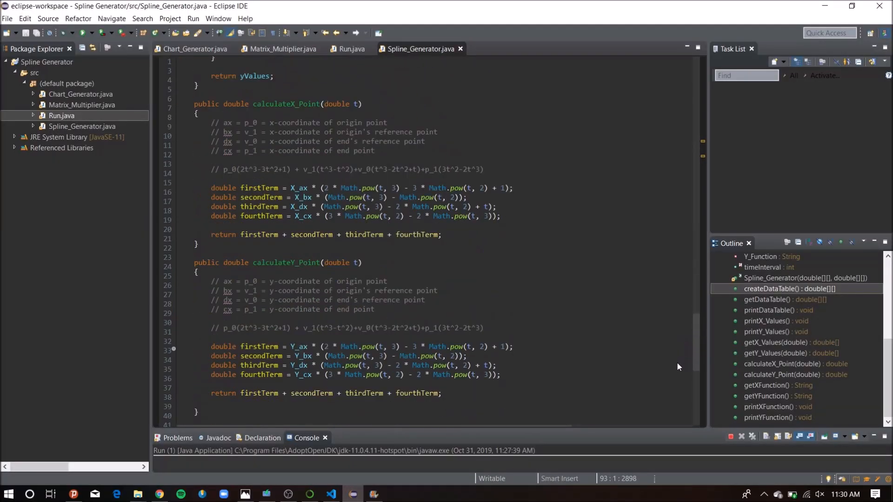
{"action": "scroll", "scroll_direction": "down", "scroll_amount": 3}
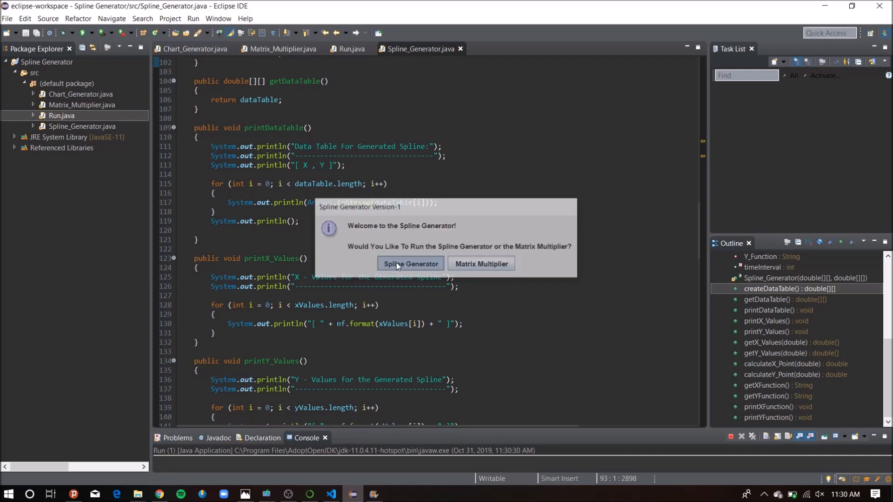
Choose spline mode, confirm origin and end point Y-coordinates, then close the Hermite graph
{"action": "left_click", "coordinate": [410, 263]}
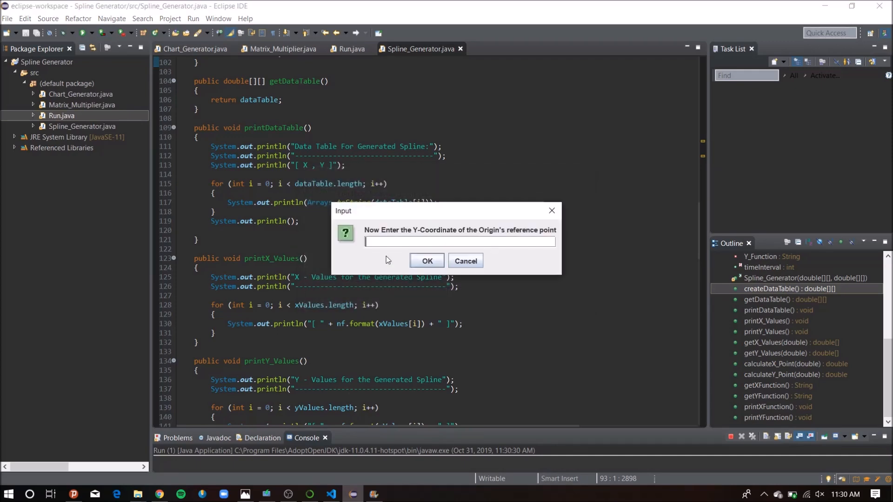
{"action": "left_click", "coordinate": [426, 261]}
{"action": "type", "text": "5"}
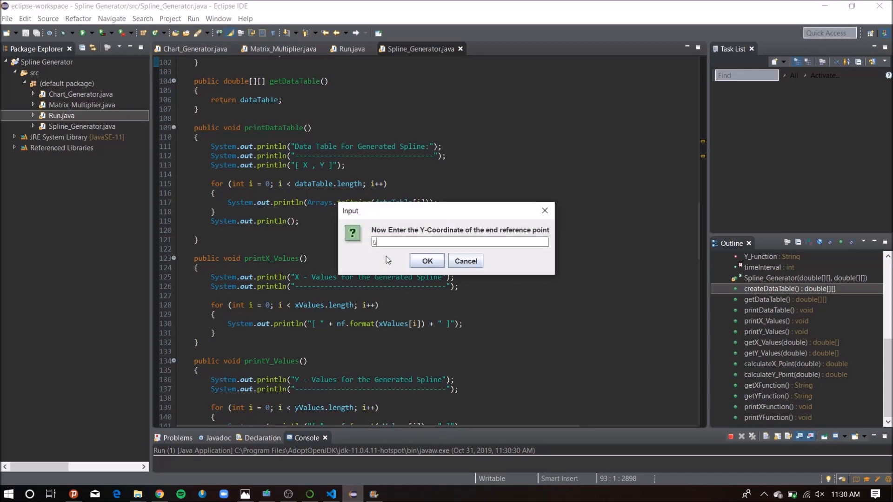
{"action": "left_click", "coordinate": [427, 260]}
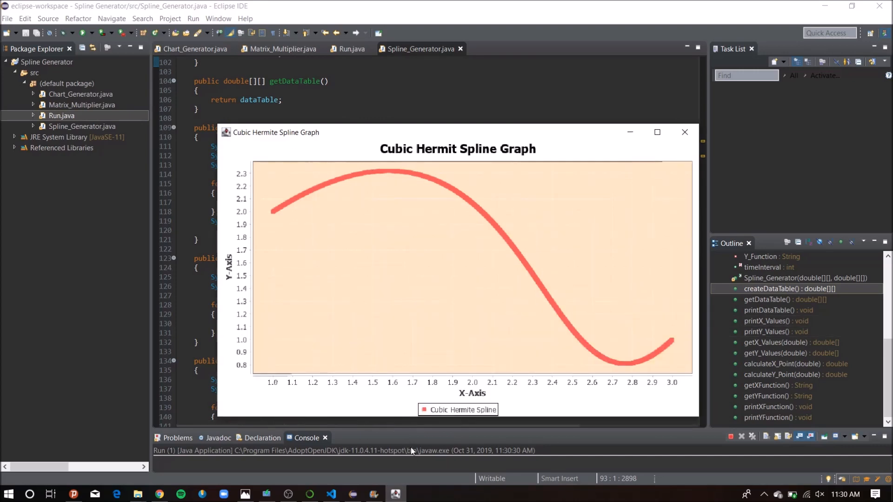
{"action": "left_click", "coordinate": [685, 132]}
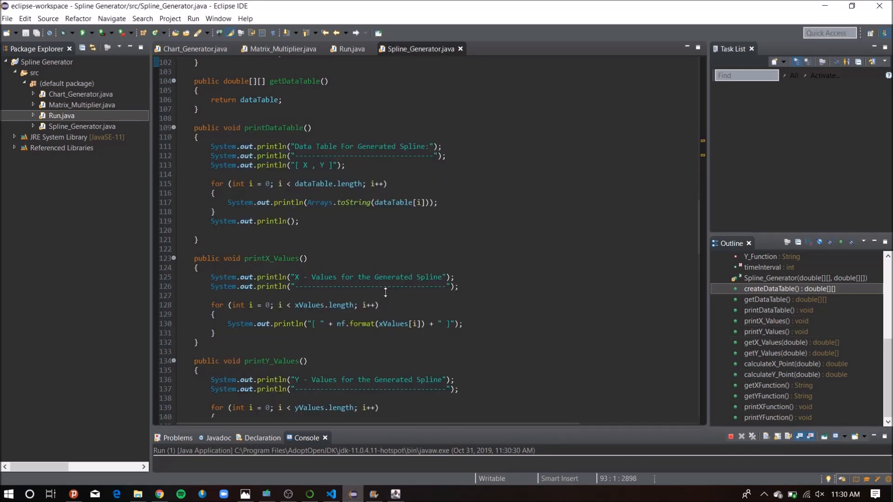